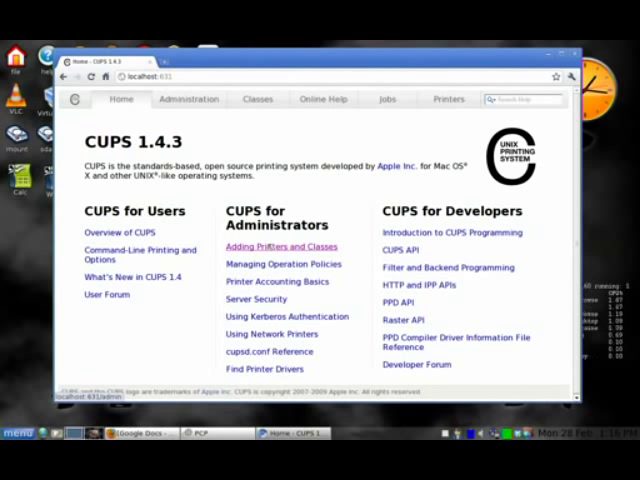
# Step: Go to the CUPS Administration page with printer, class, job and server options
pyautogui.click(189, 98)
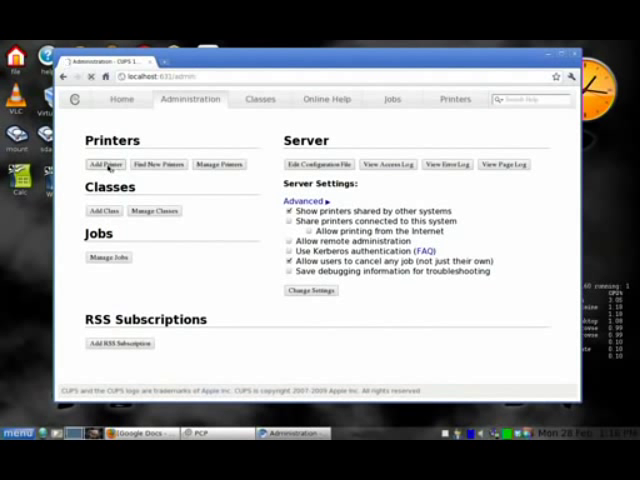
# Step: Begin Add Printer with the local hp psc 2400 series and continue to its details page
pyautogui.click(104, 164)
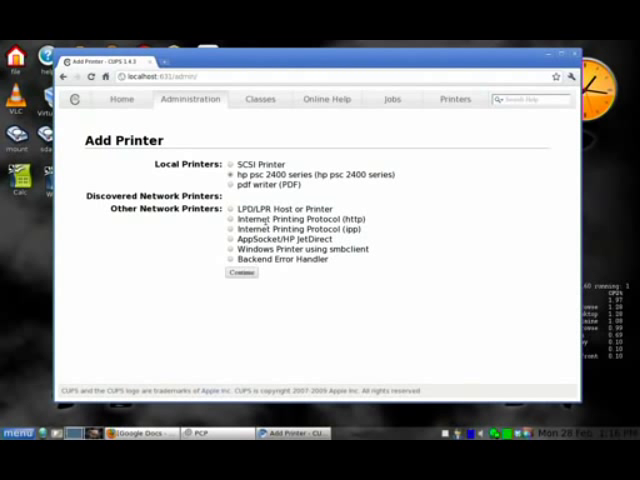
pyautogui.click(240, 272)
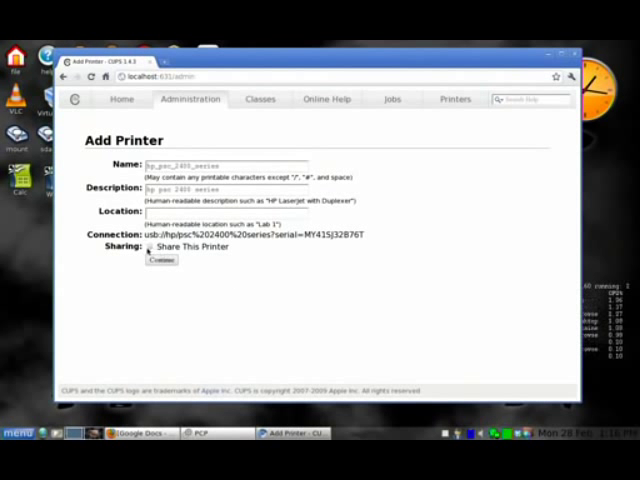
# Step: Enable Share This Printer and add it with the HP Gutenprint model from the list
pyautogui.click(148, 247)
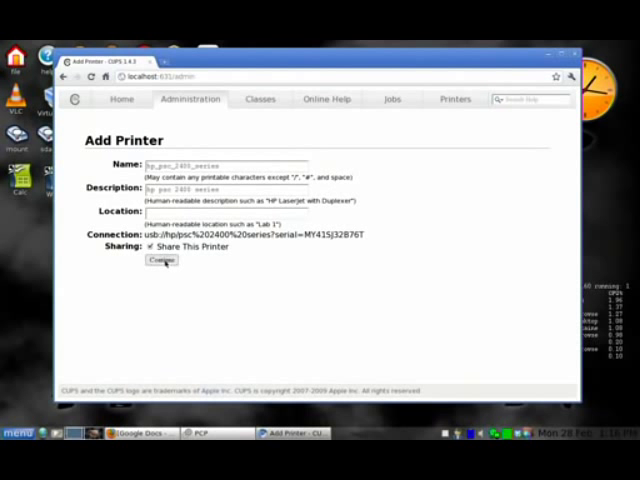
pyautogui.click(160, 261)
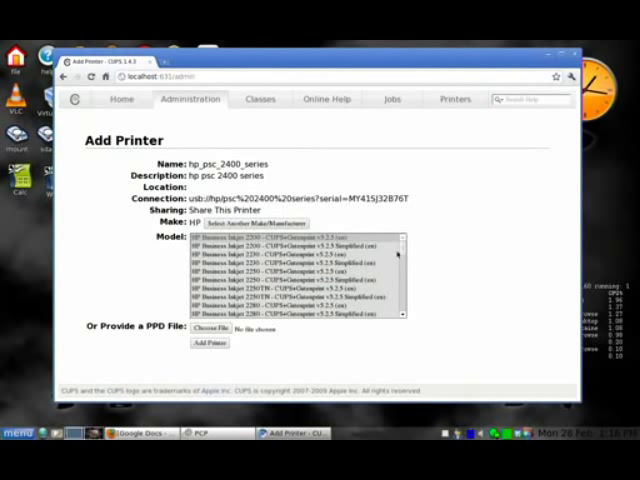
pyautogui.scroll(-3)
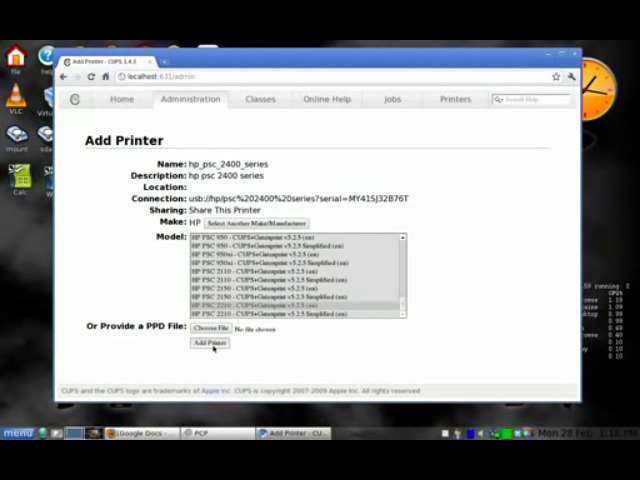
pyautogui.click(211, 342)
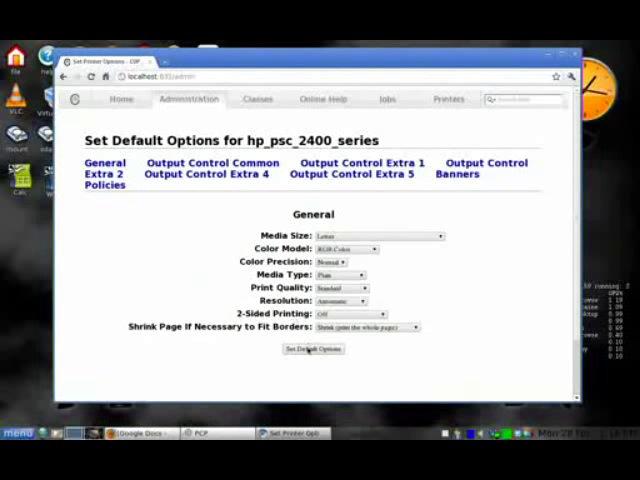
# Step: Save the printer's default options and go to the hp_psc_2400_series status page
pyautogui.click(312, 349)
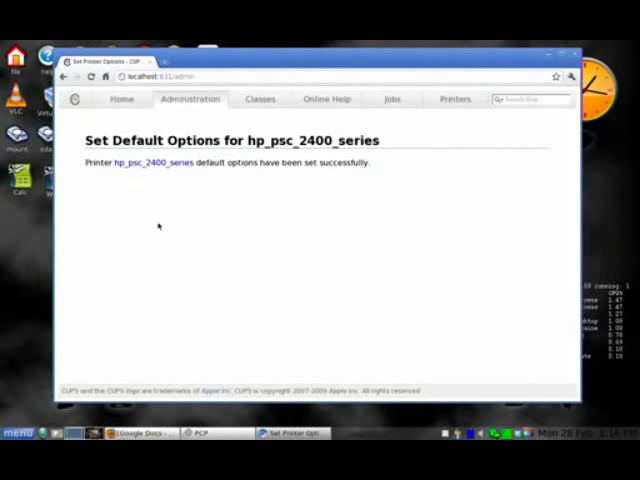
pyautogui.moveTo(168, 217)
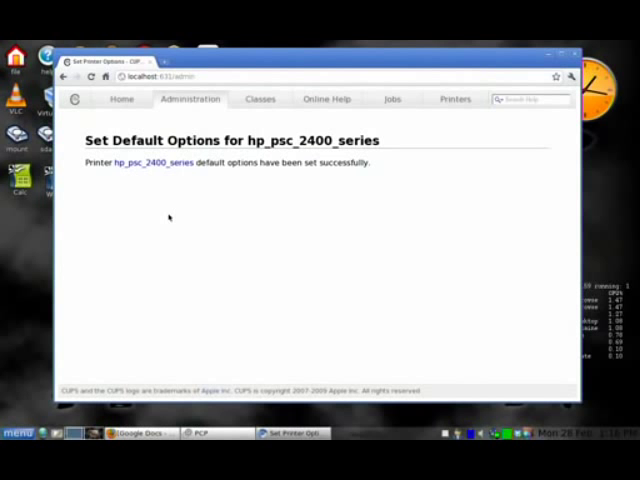
pyautogui.click(121, 99)
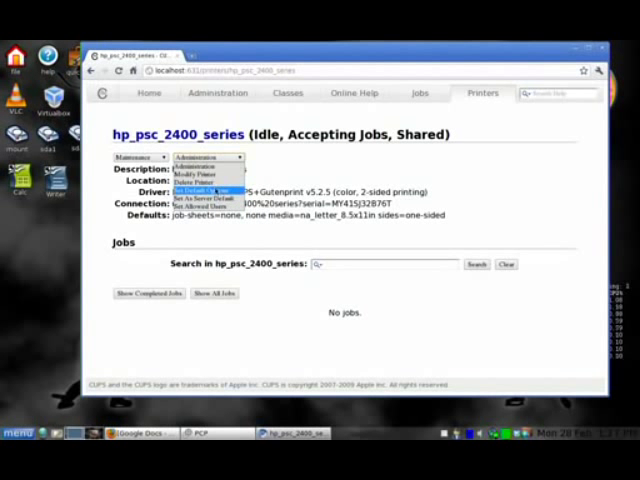
# Step: Save Set Default Options for hp_psc_2400_series again and return to the CUPS home page
pyautogui.click(197, 187)
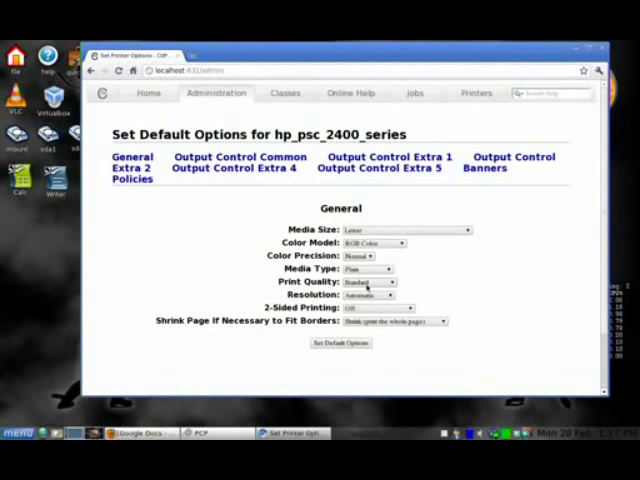
pyautogui.click(340, 342)
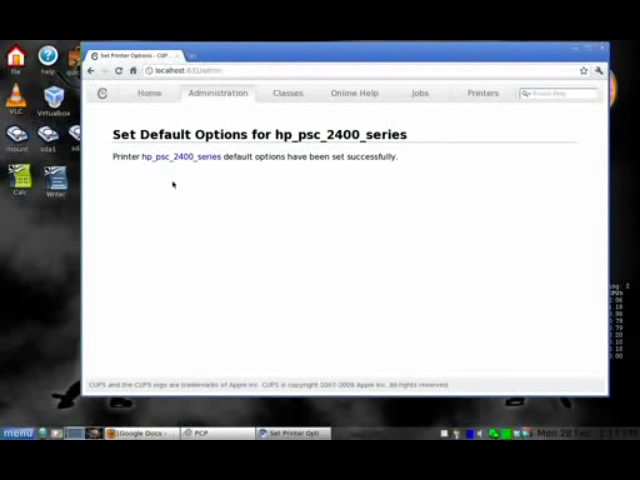
pyautogui.click(149, 92)
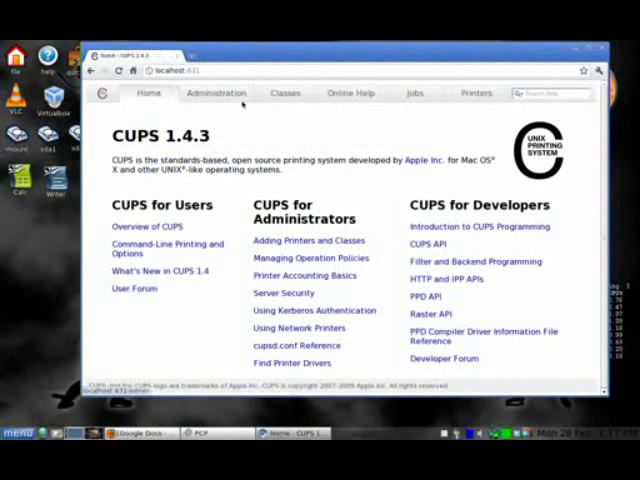